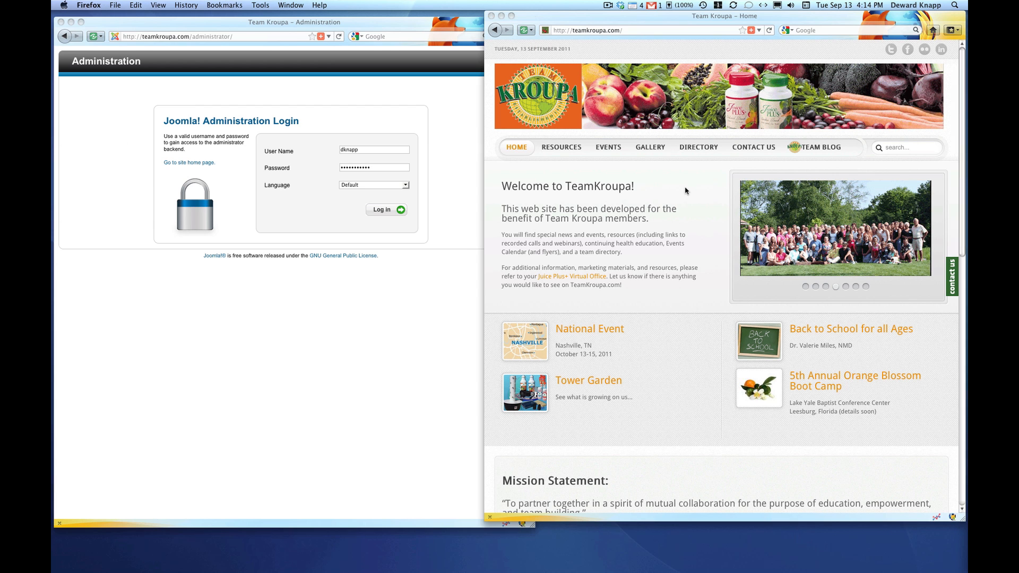
pyautogui.moveTo(670, 182)
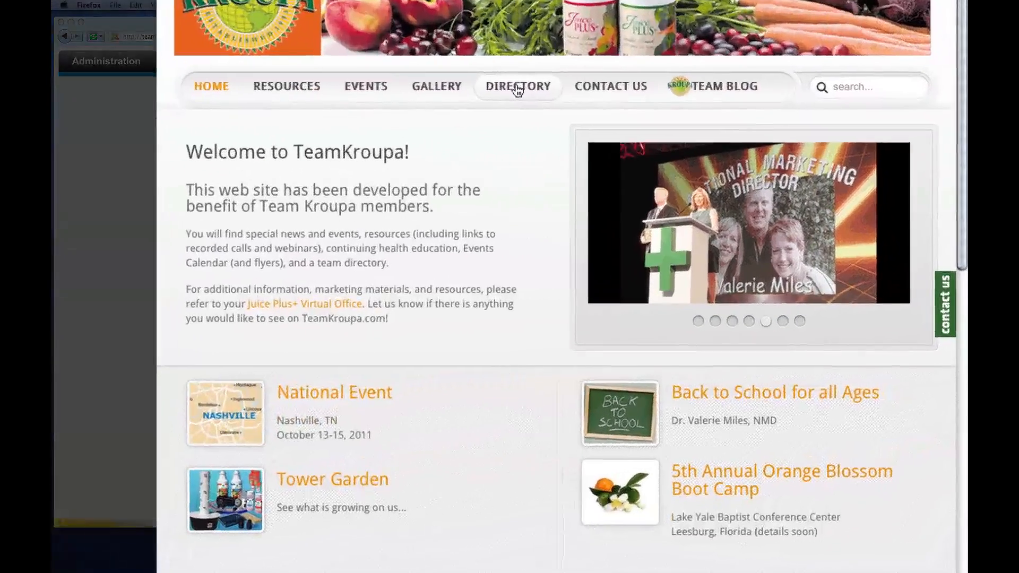
# Step: View the front-end Members Directory page with its leadership intro and leader photos
pyautogui.click(517, 86)
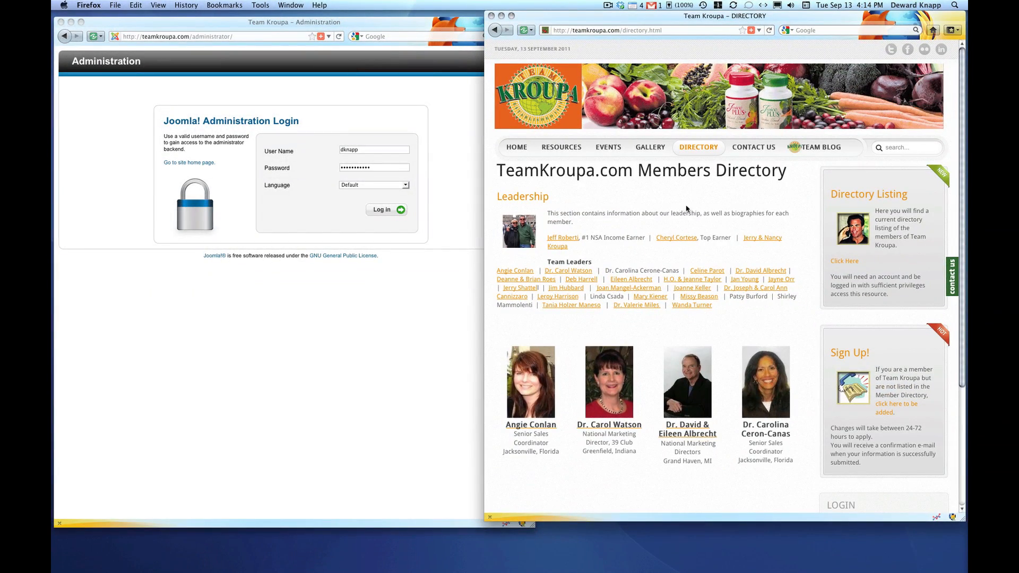
pyautogui.scroll(-3)
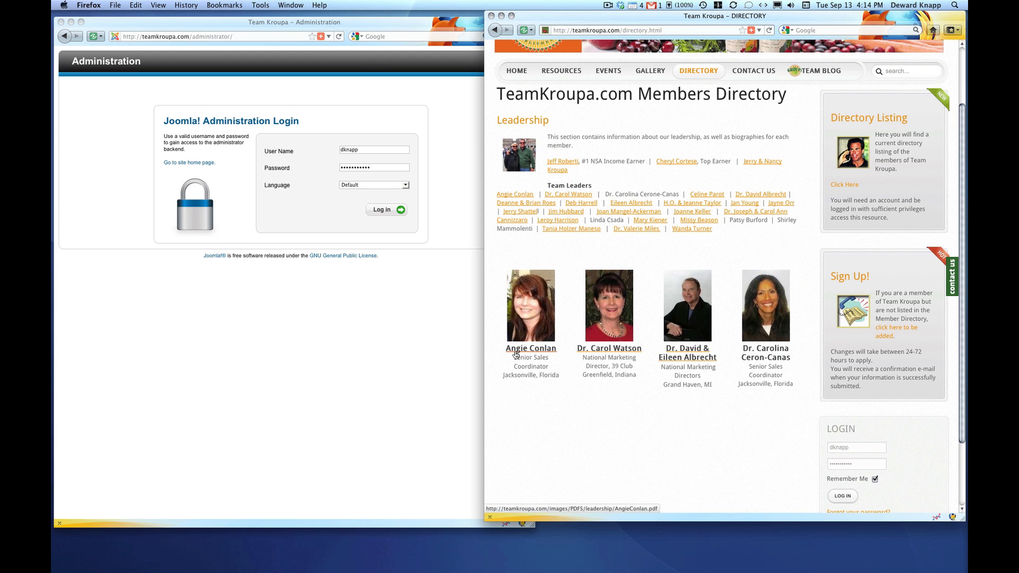
pyautogui.moveTo(592, 362)
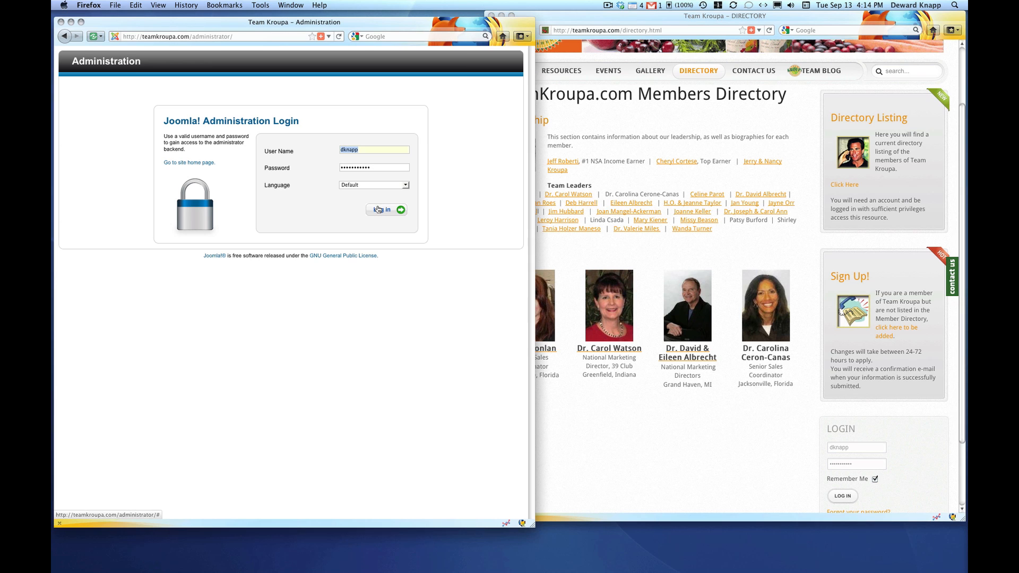
# Step: Log in to the backend and list the Main Menu's items, including DIRECTORY
pyautogui.click(383, 210)
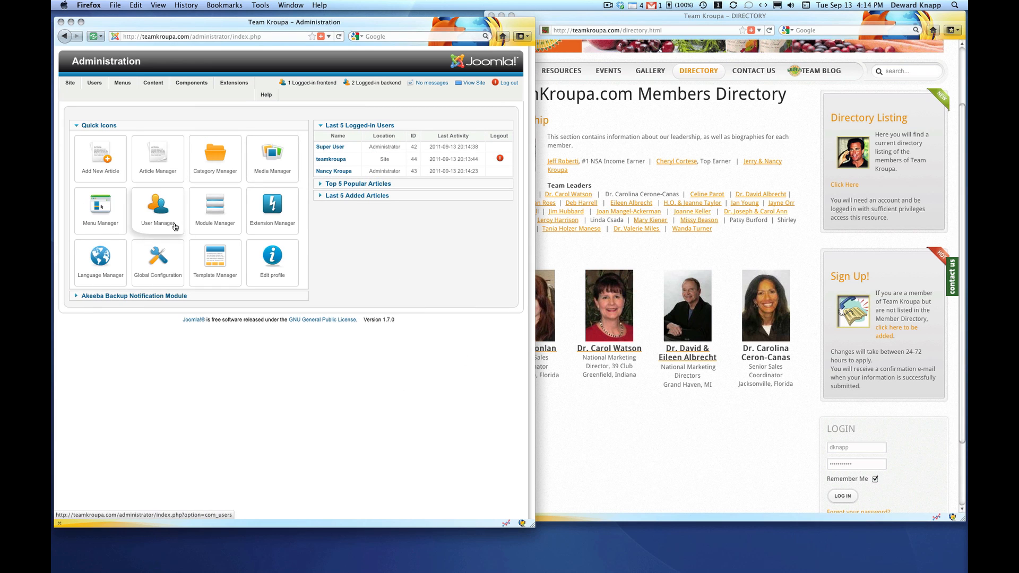
pyautogui.click(121, 83)
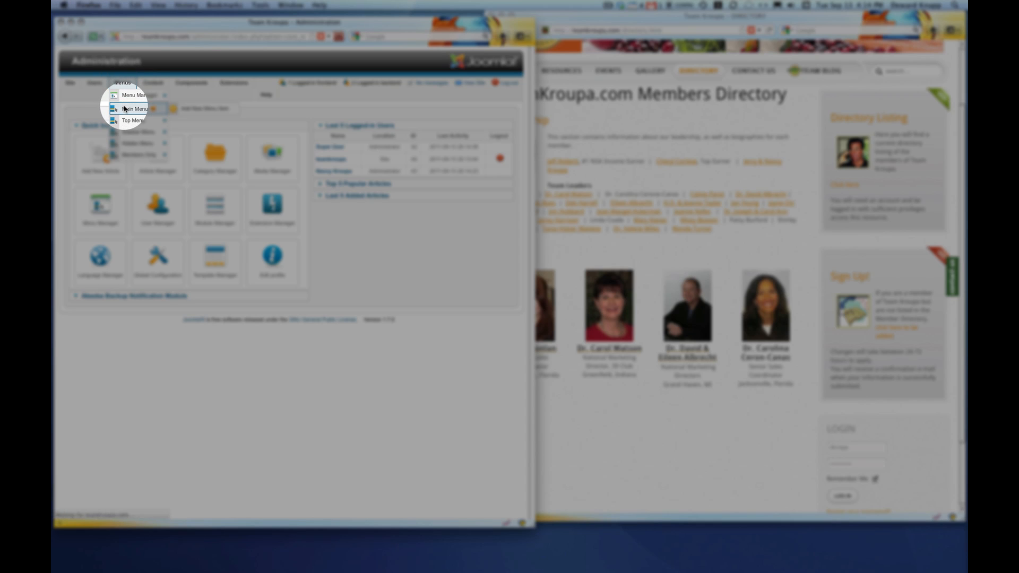
pyautogui.click(131, 109)
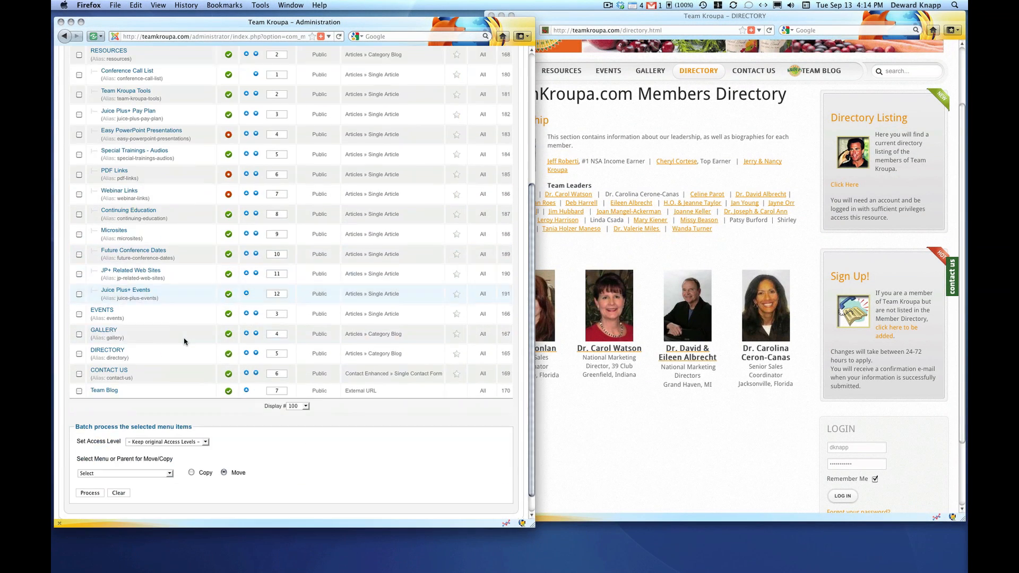
pyautogui.moveTo(107, 349)
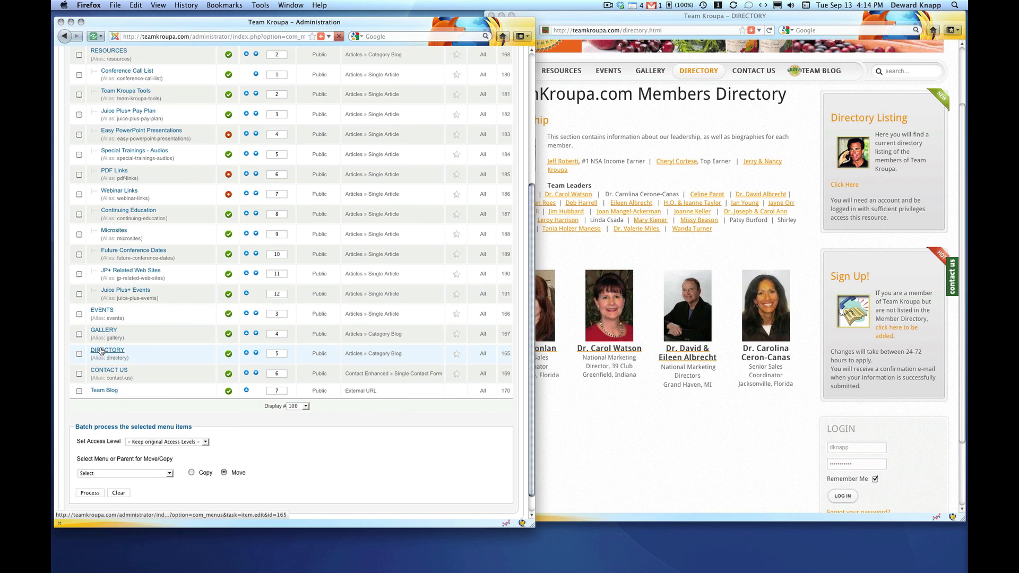
# Step: Set the DIRECTORY menu item's Blog Layout article order to Article Manager Order and save it
pyautogui.click(108, 350)
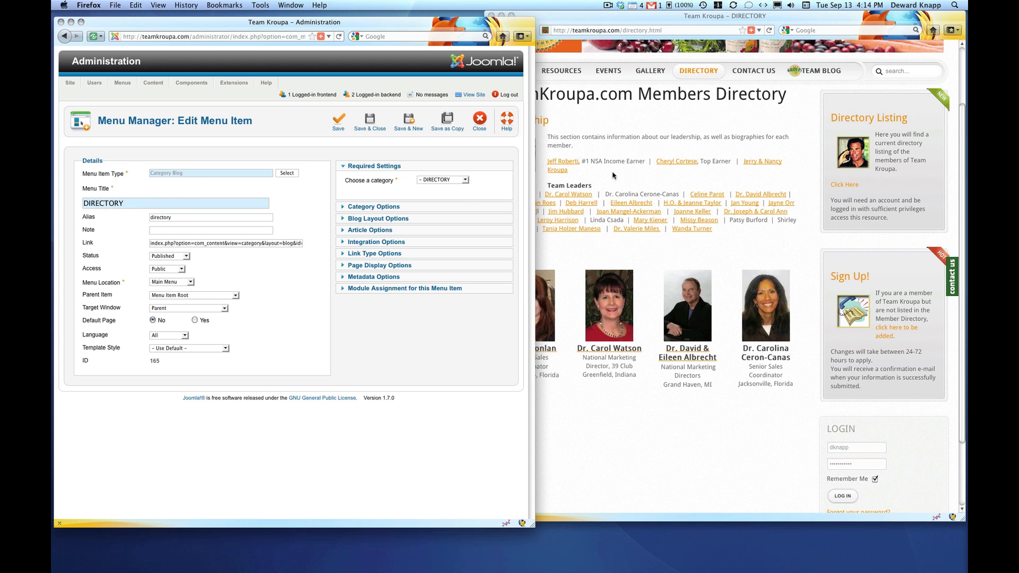
pyautogui.moveTo(89, 216)
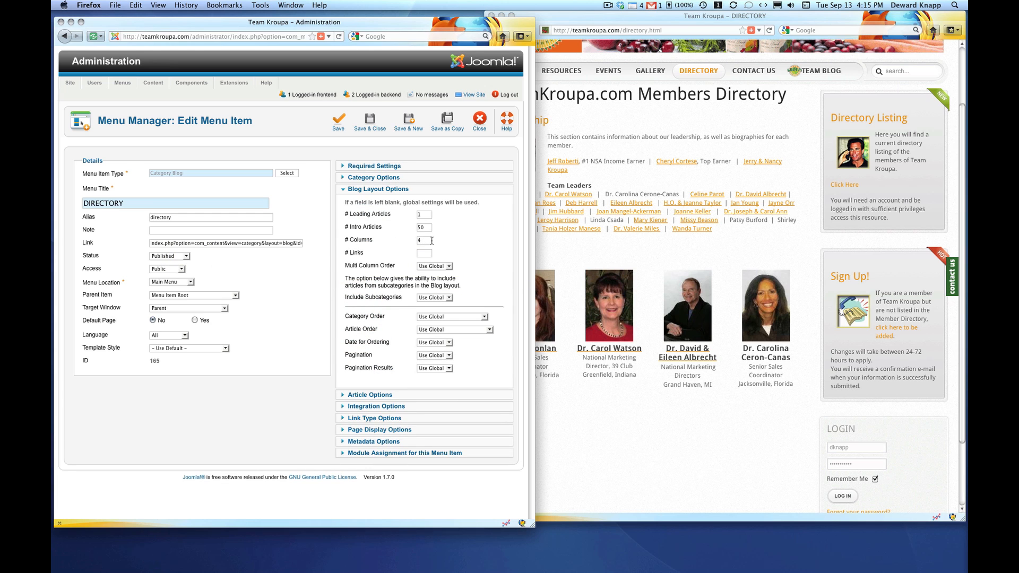
pyautogui.moveTo(370, 265)
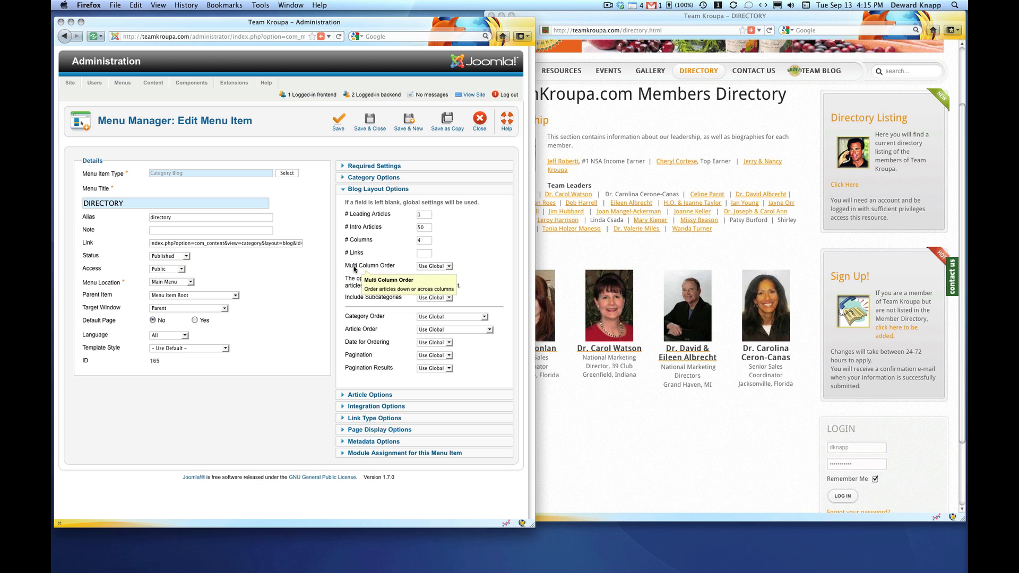
pyautogui.moveTo(453, 269)
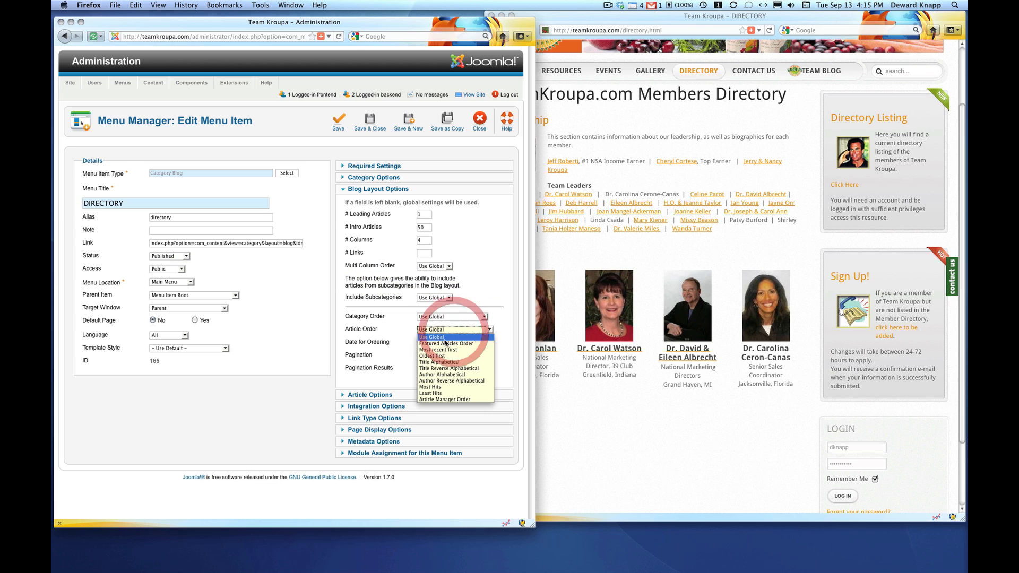
pyautogui.moveTo(445, 344)
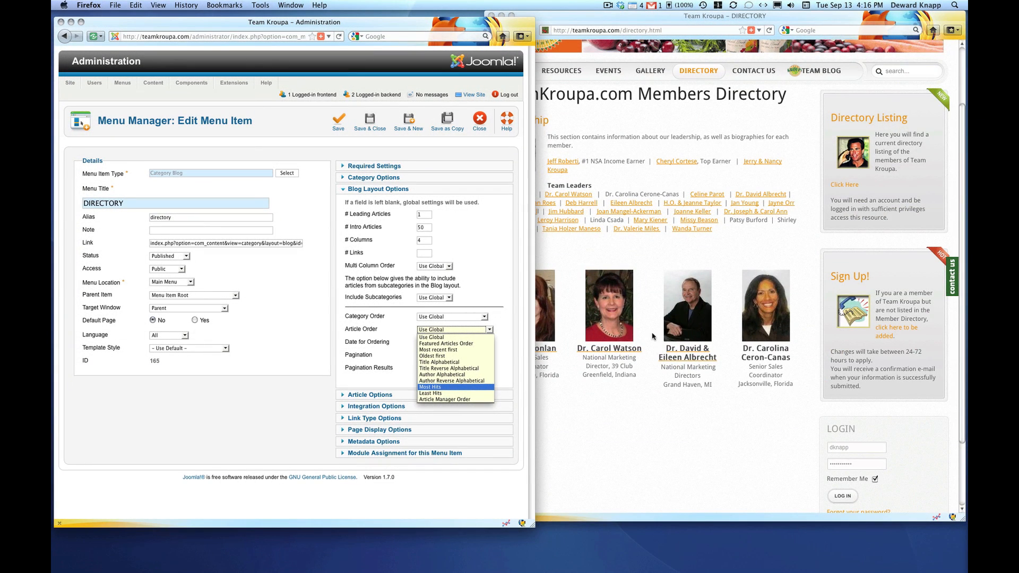
pyautogui.moveTo(452, 381)
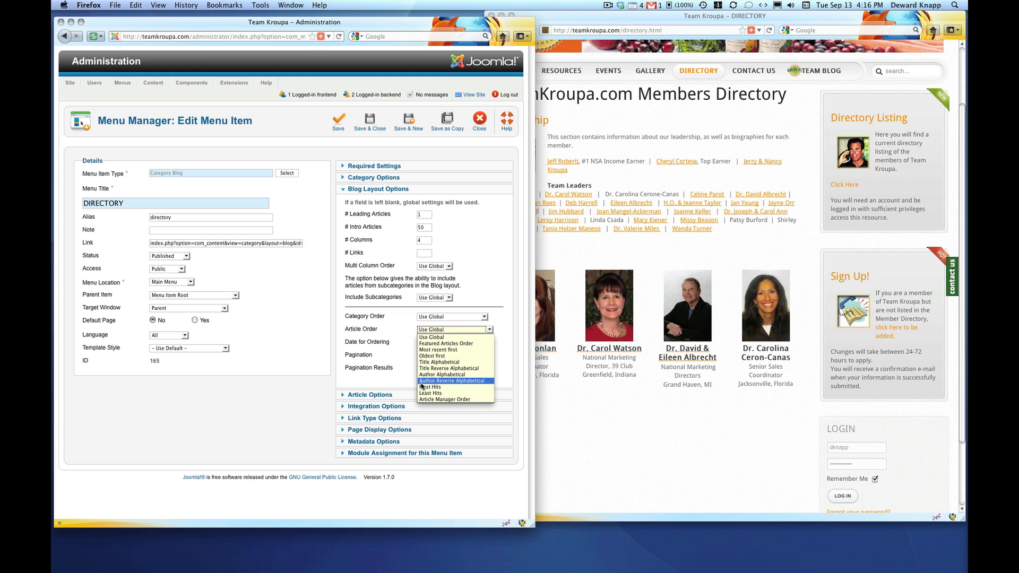
pyautogui.moveTo(422, 399)
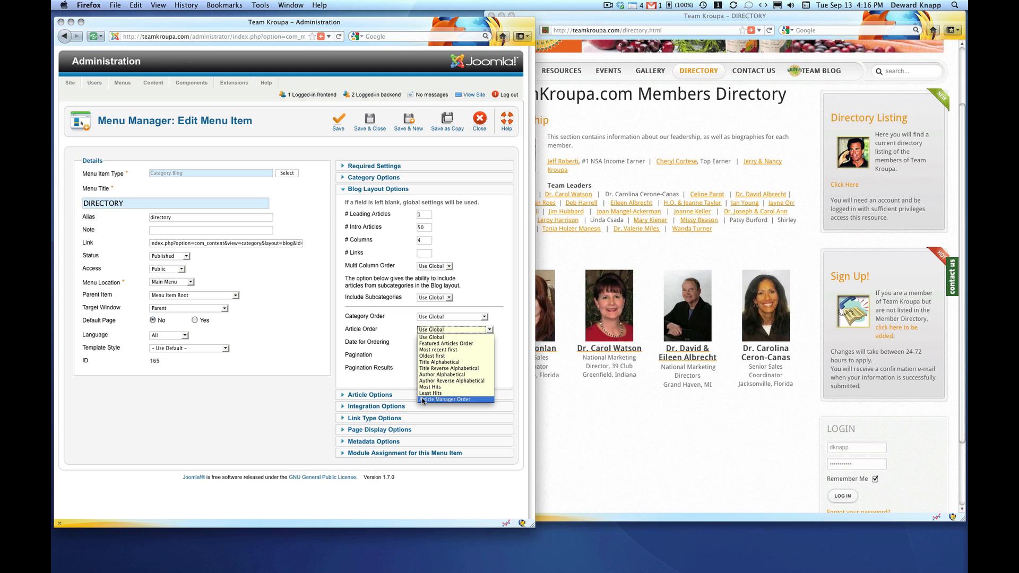
pyautogui.click(445, 399)
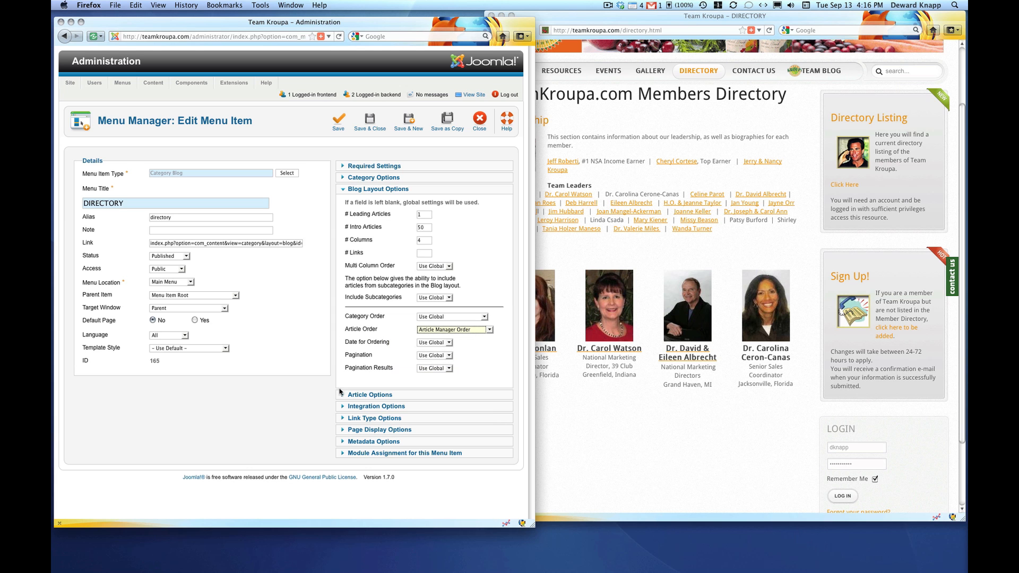
pyautogui.click(338, 118)
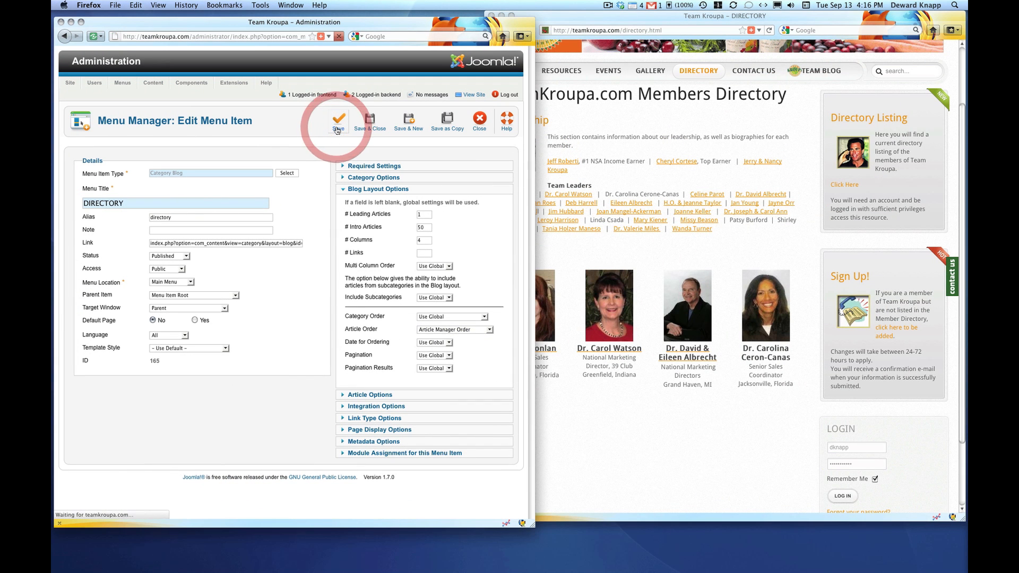
pyautogui.click(337, 122)
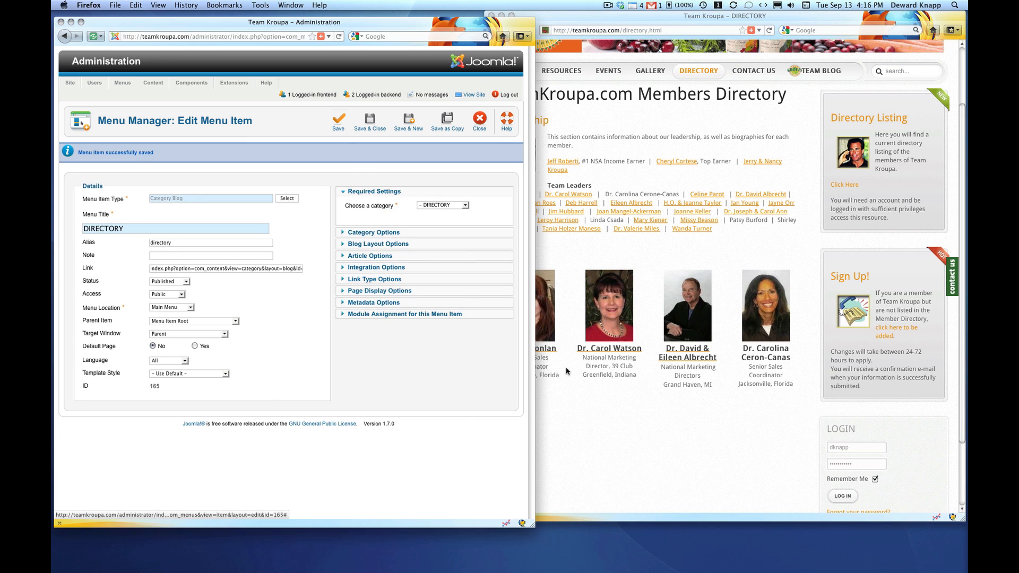
# Step: Refresh the front-end directory page to check whether the intro now shows first
pyautogui.rightClick(557, 422)
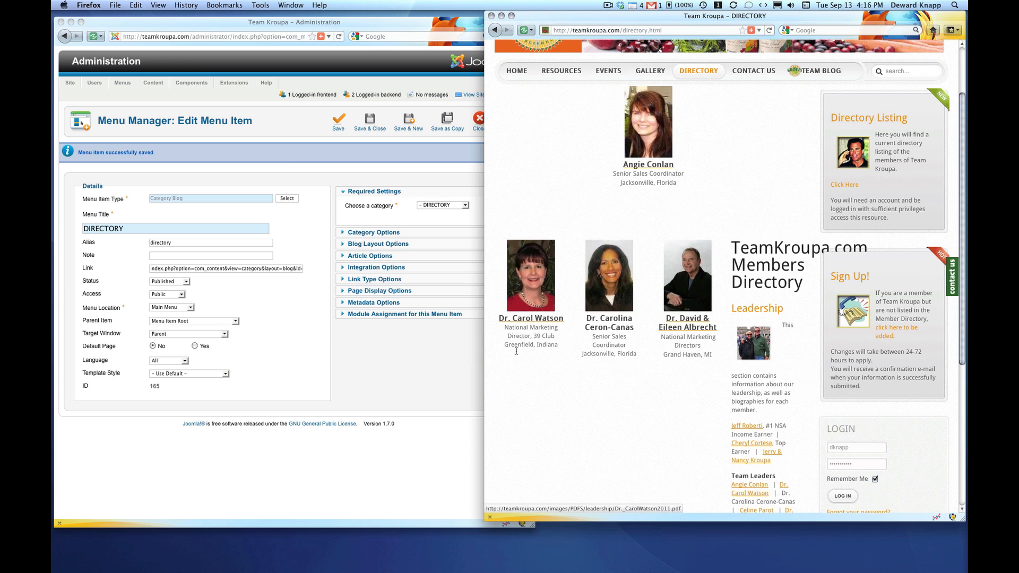
pyautogui.moveTo(693, 364)
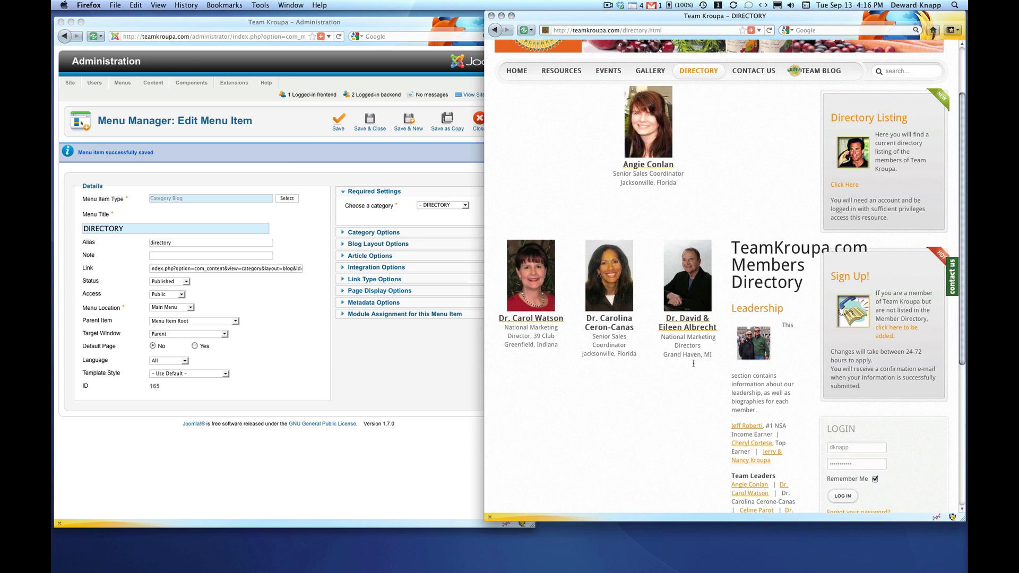
pyautogui.moveTo(616, 156)
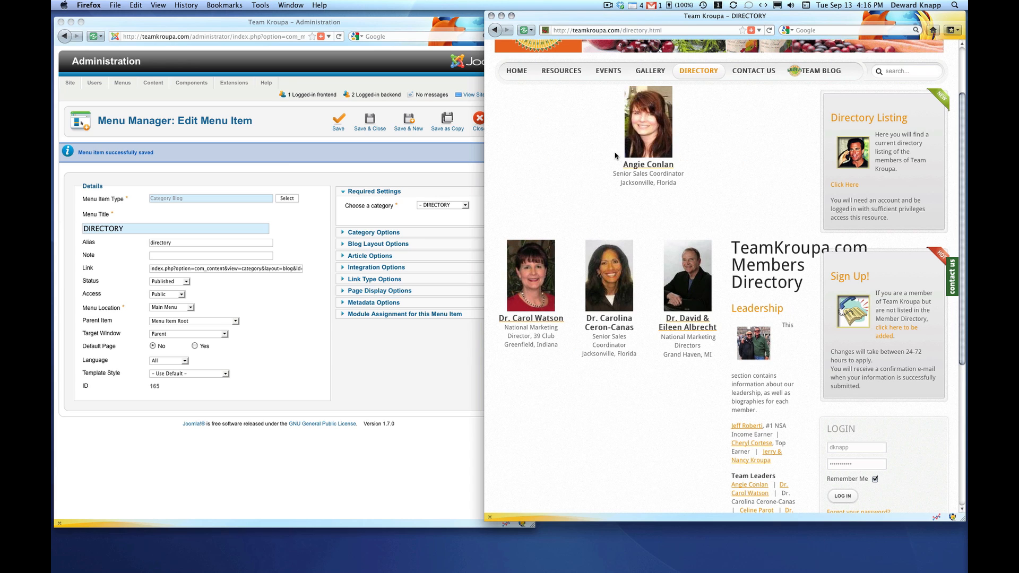
pyautogui.moveTo(699, 327)
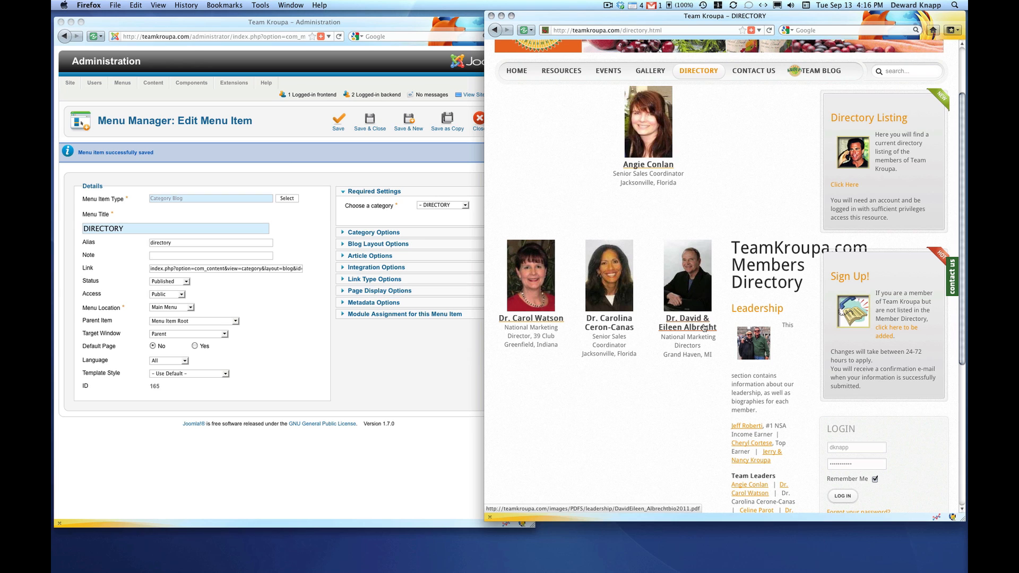
pyautogui.moveTo(358, 213)
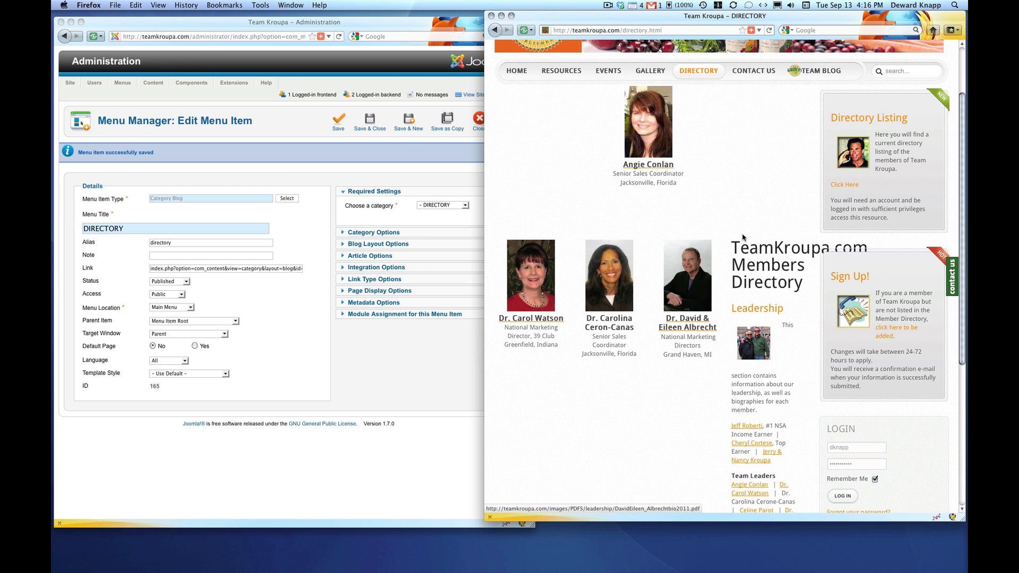
pyautogui.moveTo(746, 328)
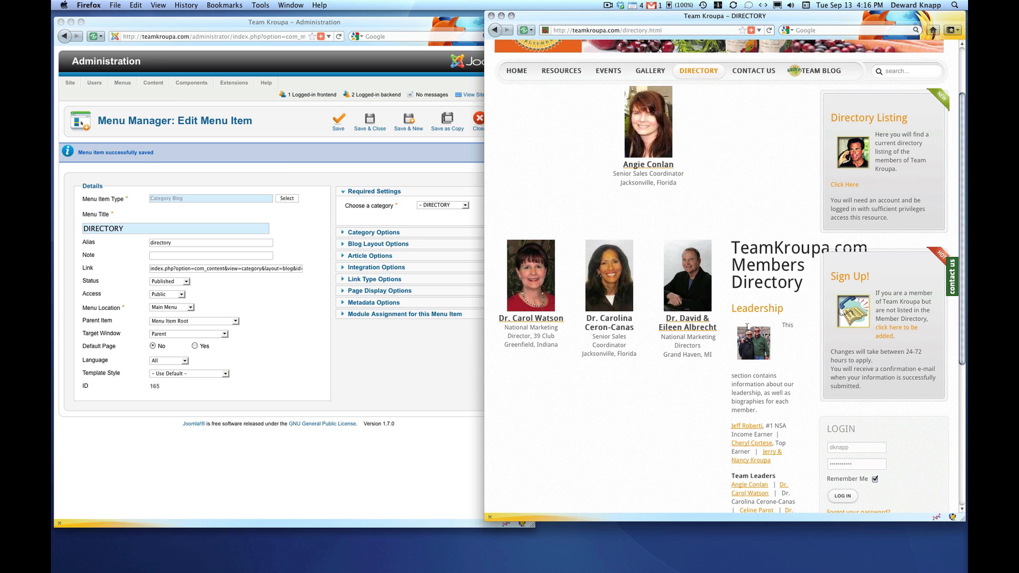
pyautogui.moveTo(750, 134)
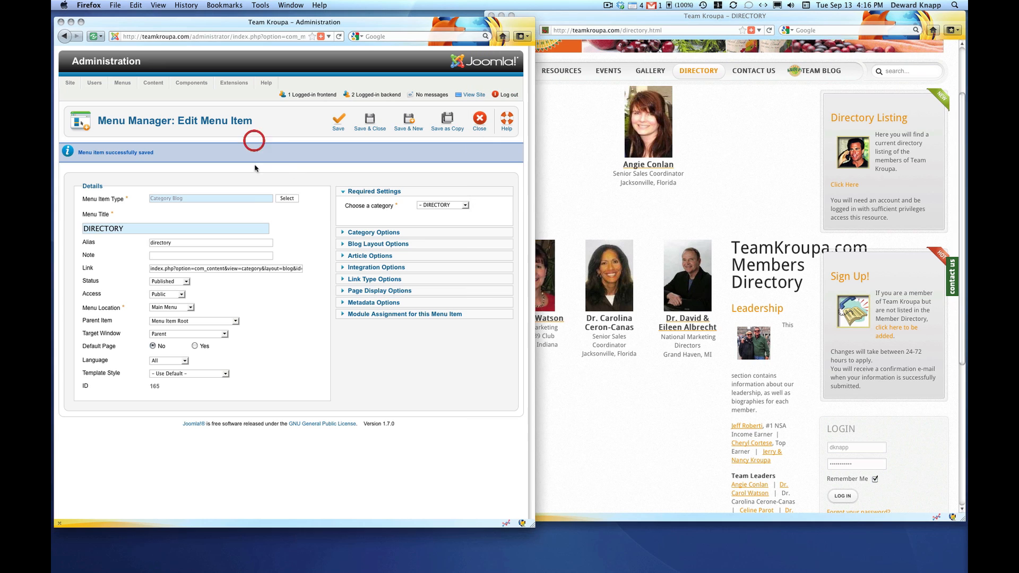
pyautogui.moveTo(370, 120)
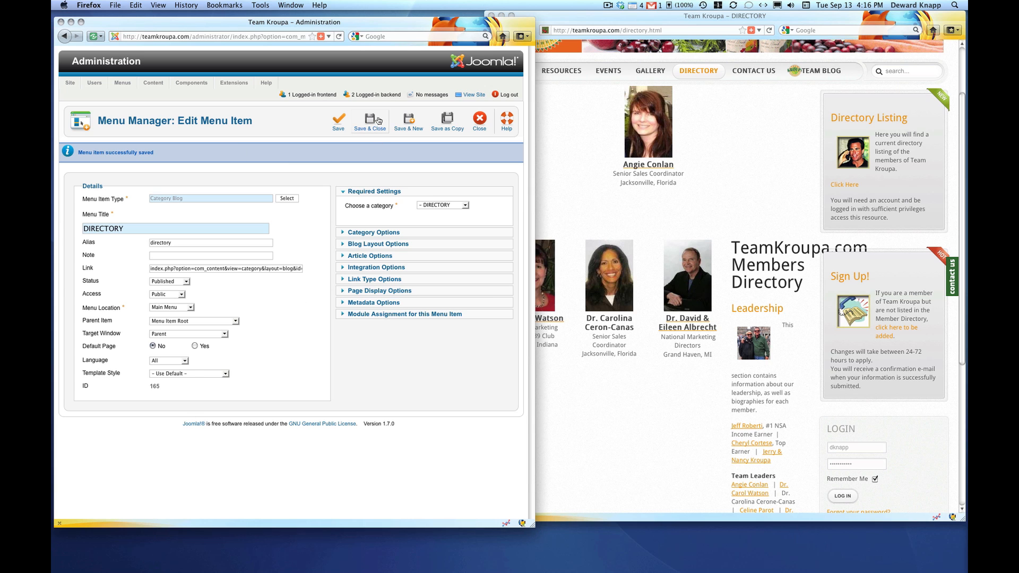
# Step: Save & Close the menu item and filter the Article Manager to the DIRECTORY category
pyautogui.click(369, 121)
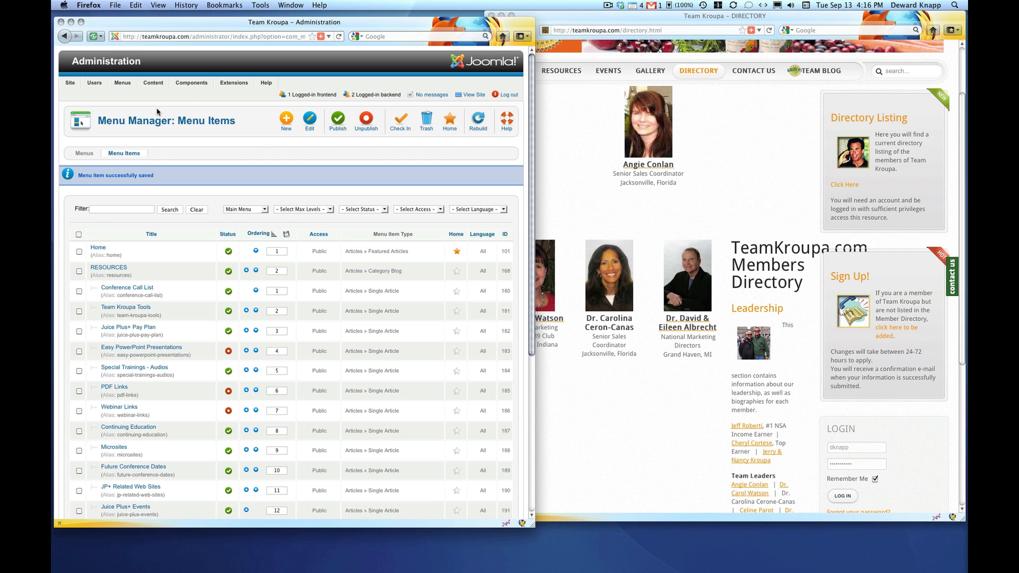
pyautogui.click(153, 85)
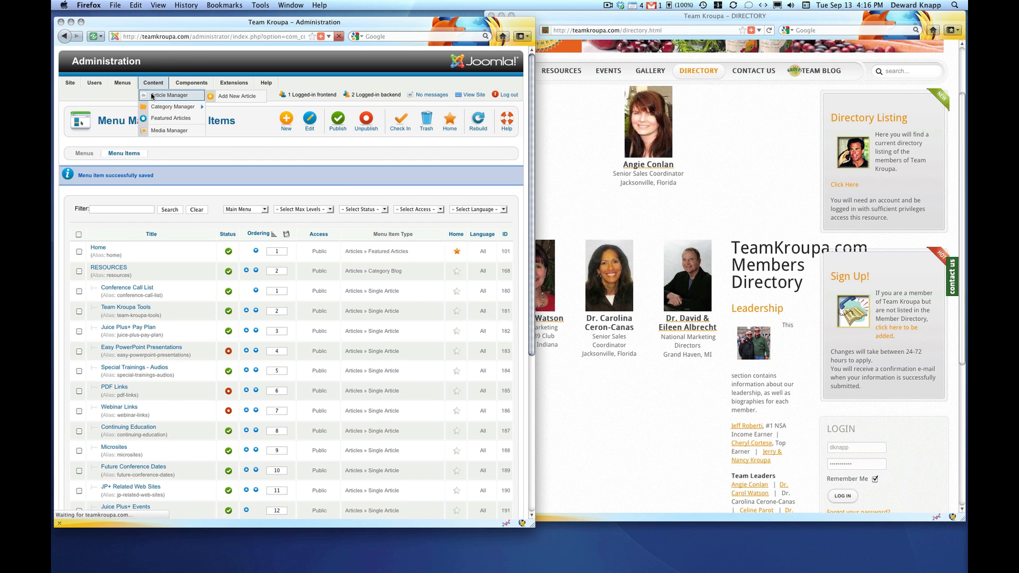
pyautogui.click(171, 94)
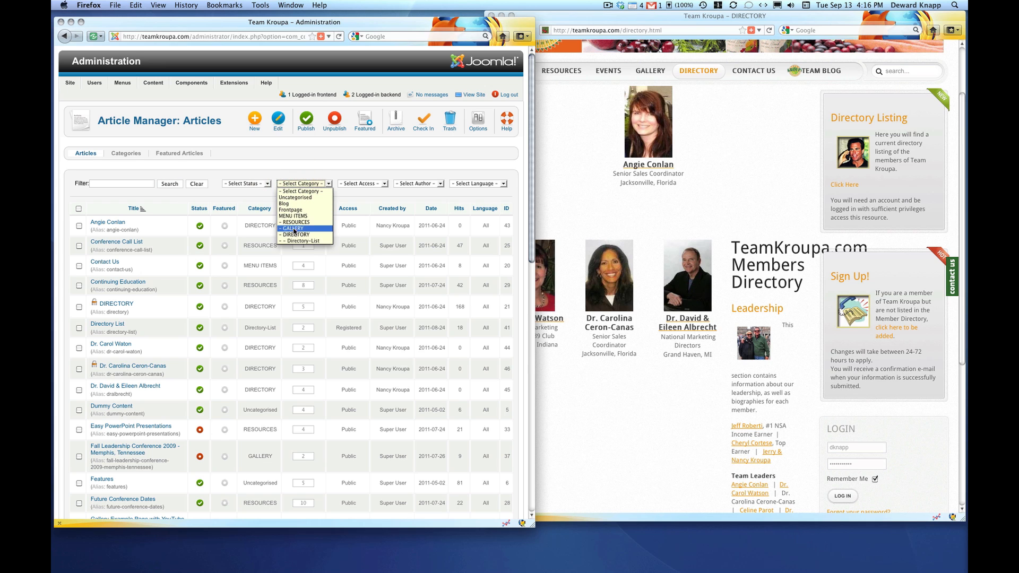
pyautogui.click(303, 241)
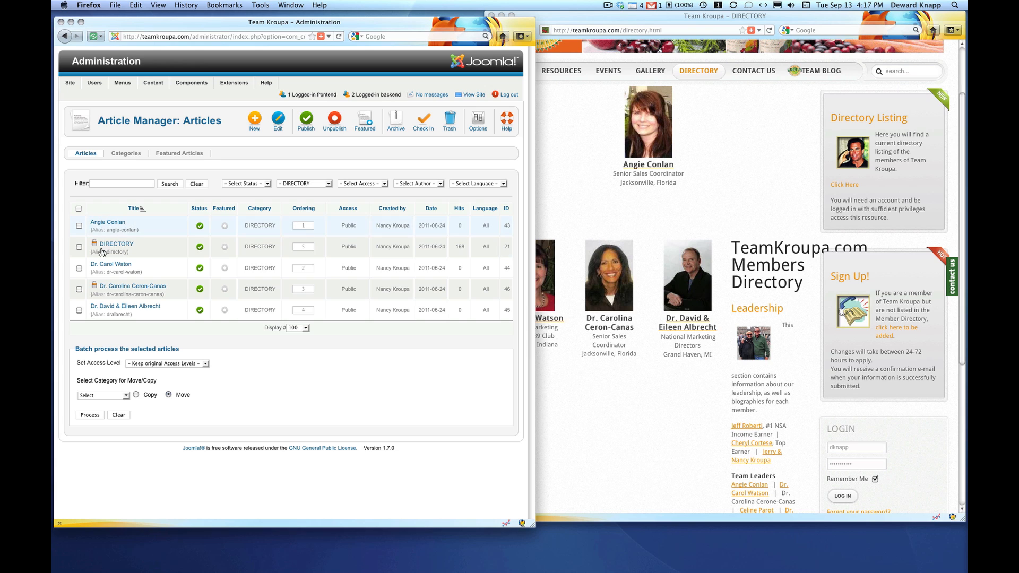
pyautogui.moveTo(168, 222)
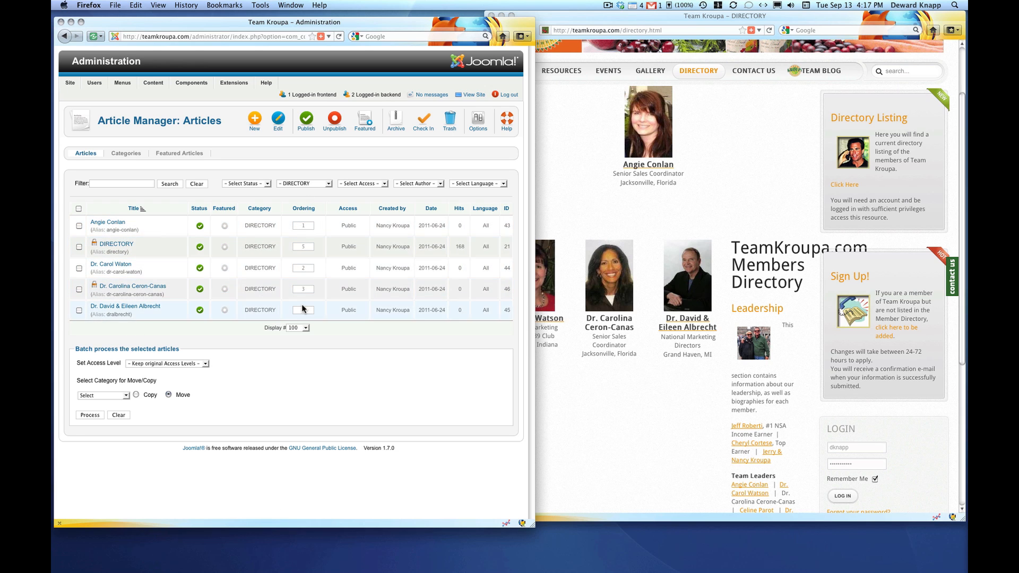
pyautogui.click(299, 208)
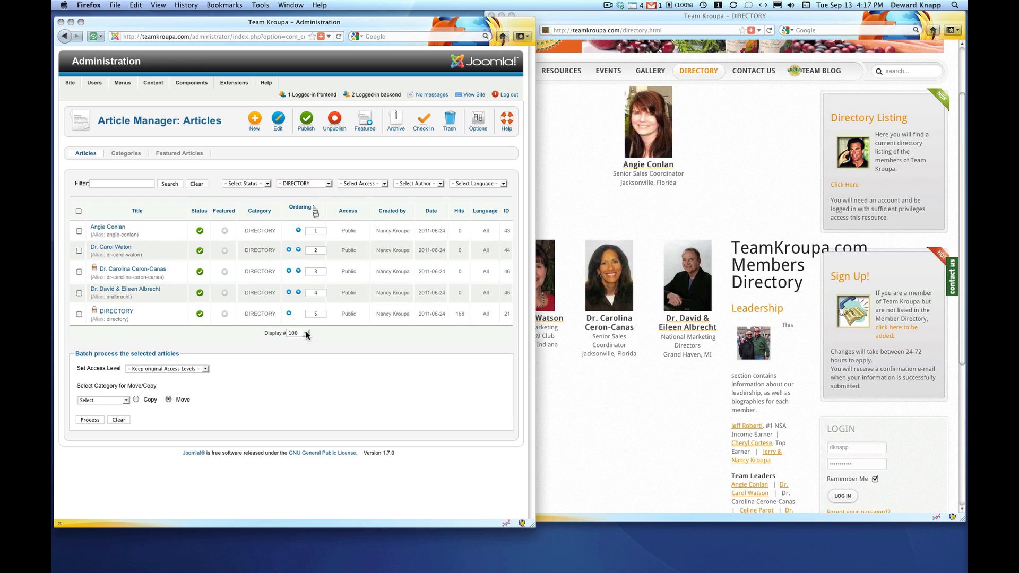
pyautogui.moveTo(238, 327)
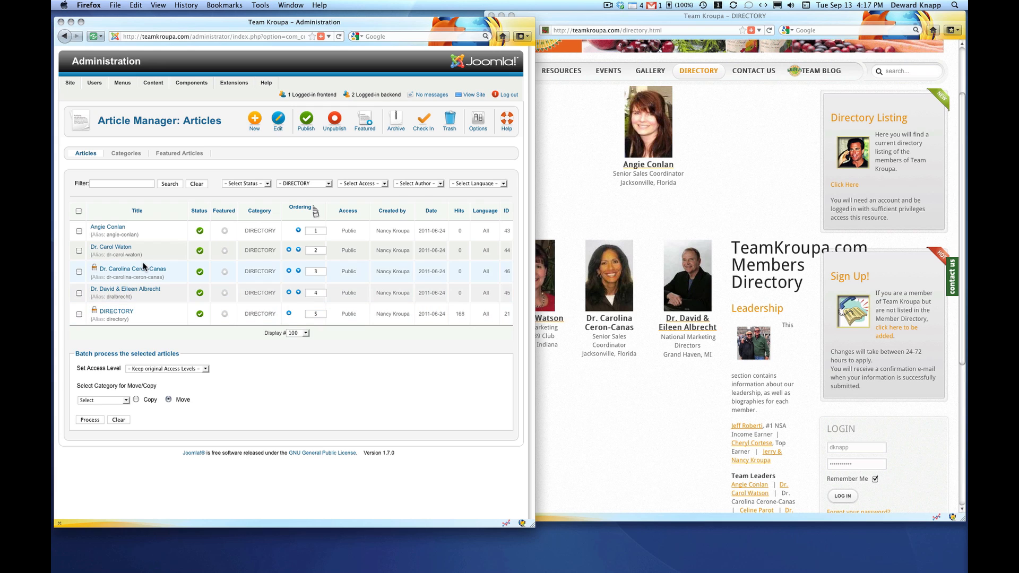
pyautogui.moveTo(109, 315)
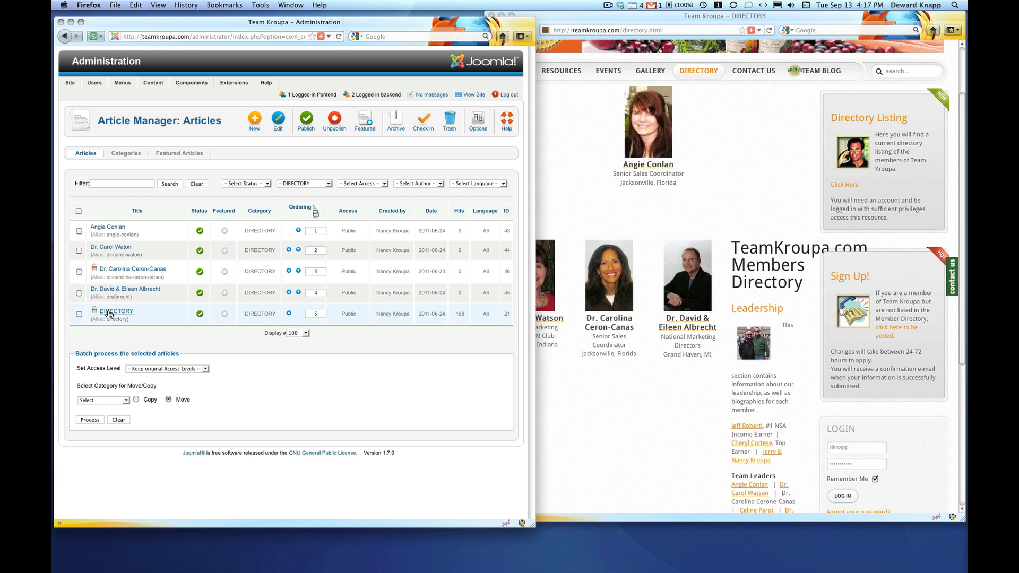
pyautogui.moveTo(116, 311)
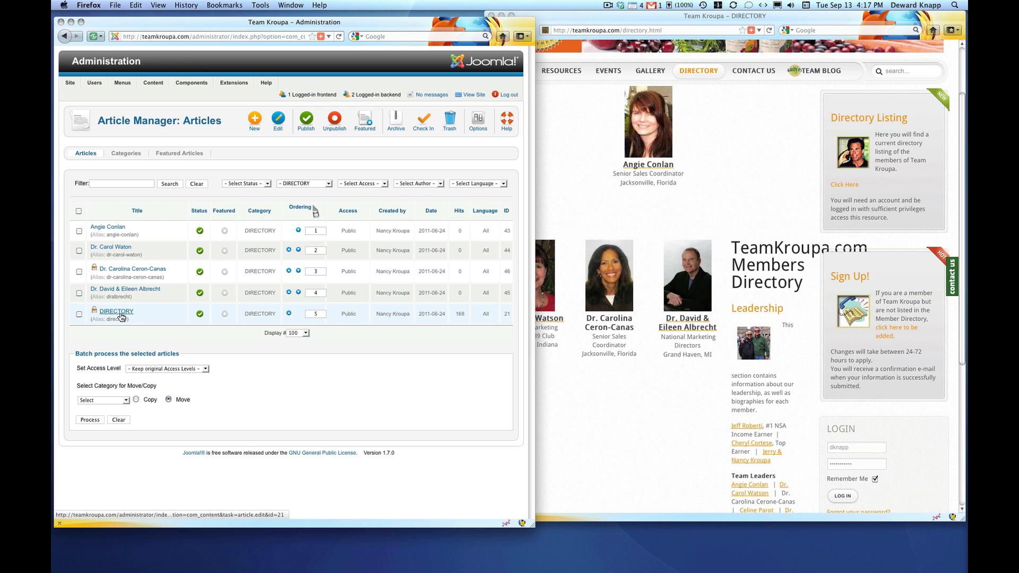
pyautogui.moveTo(206, 288)
pyautogui.write('1')
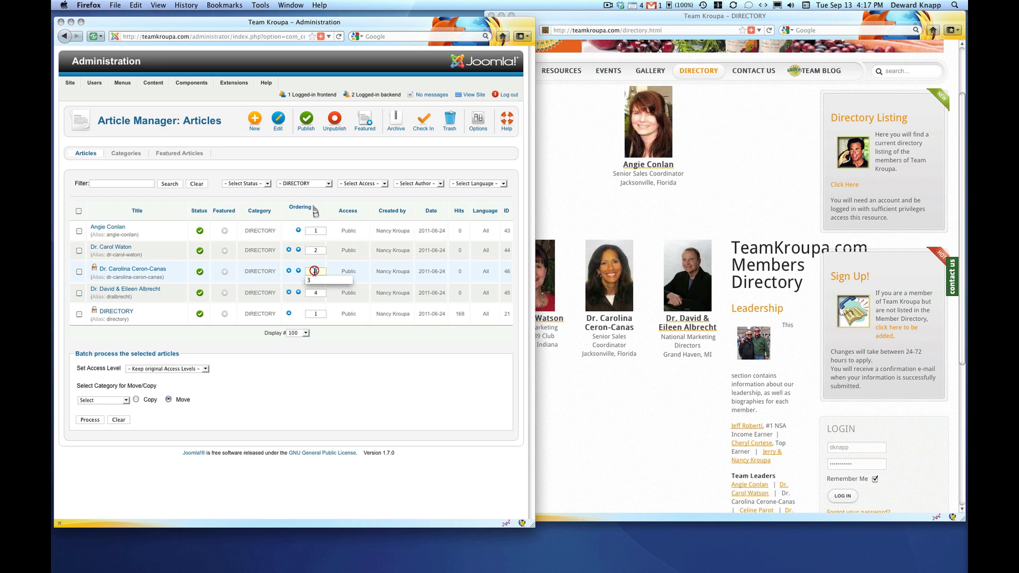
pyautogui.click(316, 230)
pyautogui.write('2')
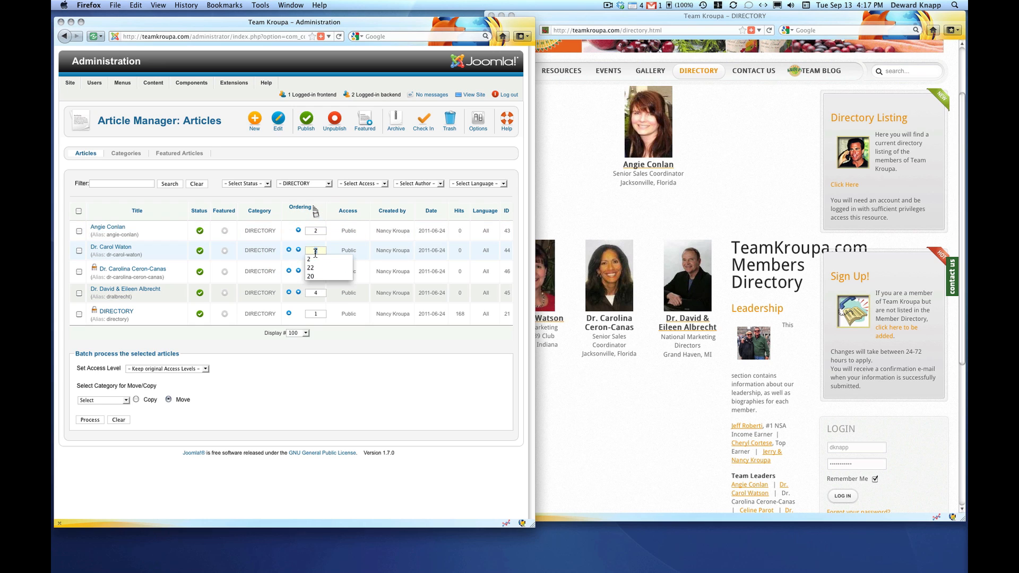
pyautogui.click(315, 272)
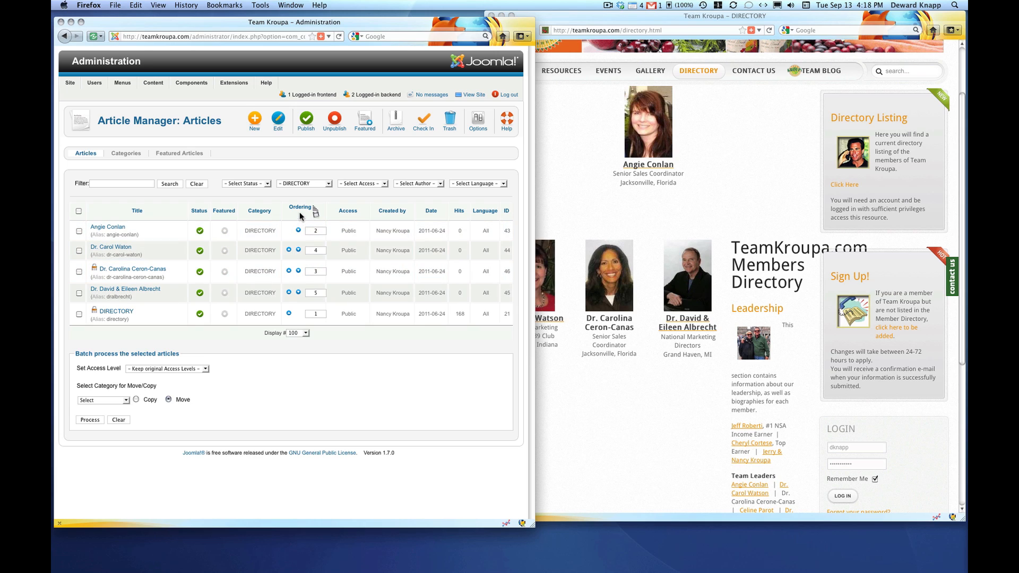
pyautogui.click(323, 211)
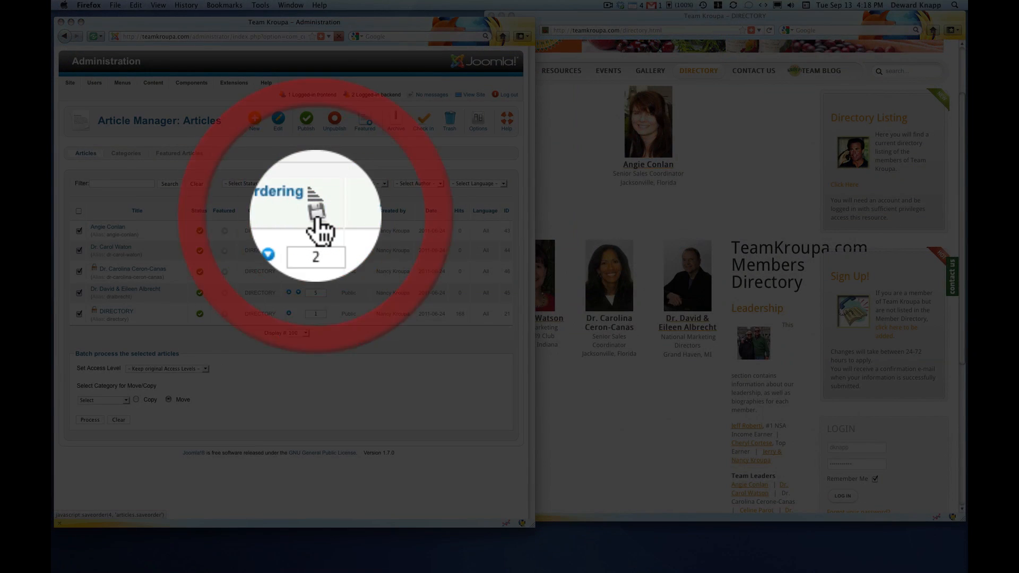
pyautogui.click(319, 233)
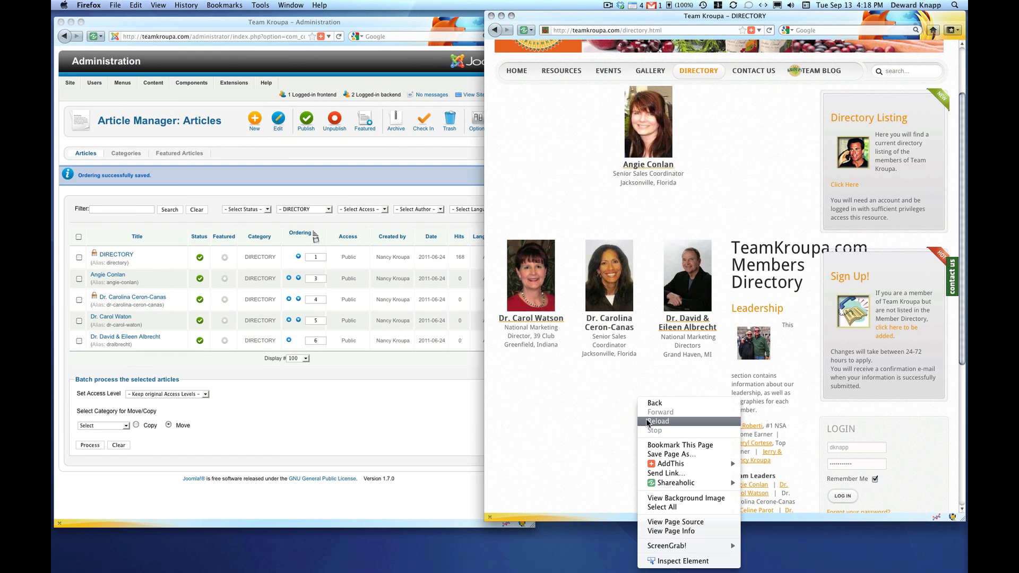
pyautogui.click(658, 421)
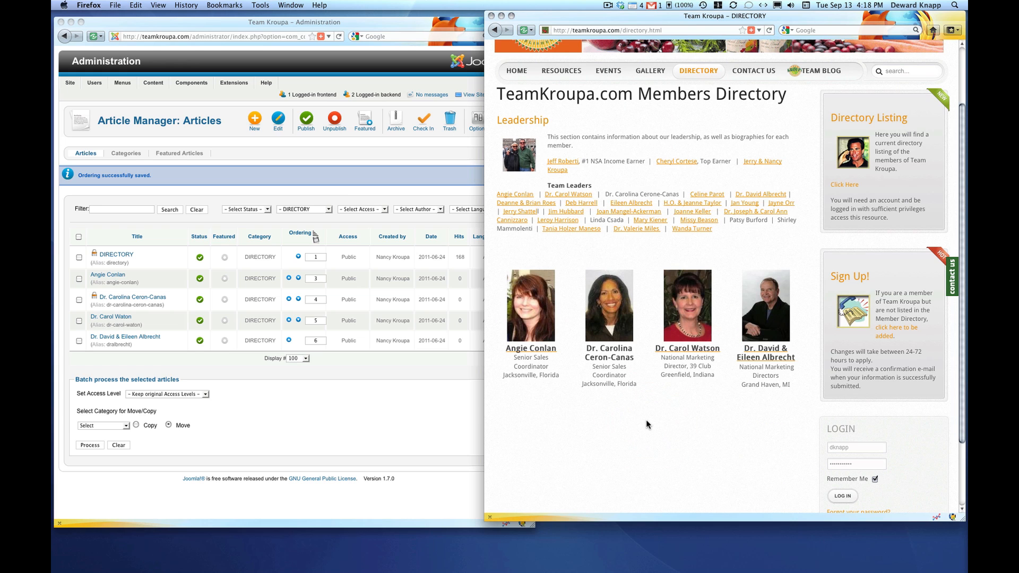
pyautogui.moveTo(588, 403)
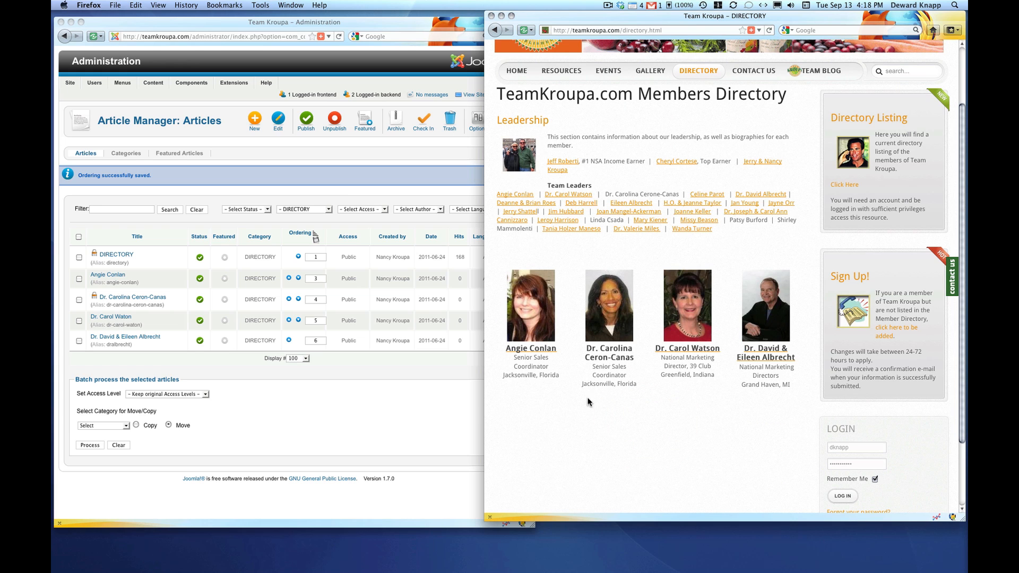
pyautogui.moveTo(557, 219)
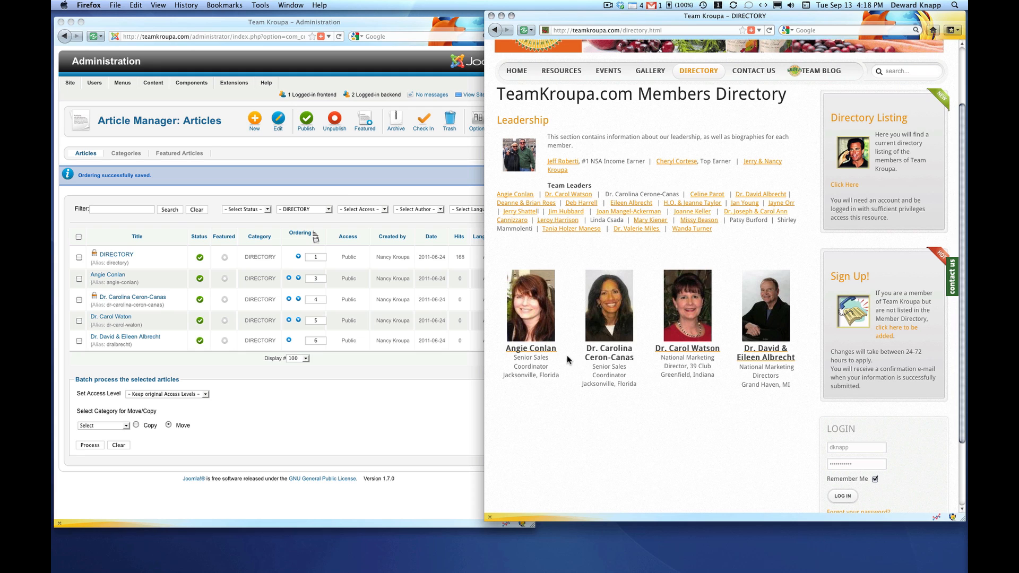
pyautogui.moveTo(564, 426)
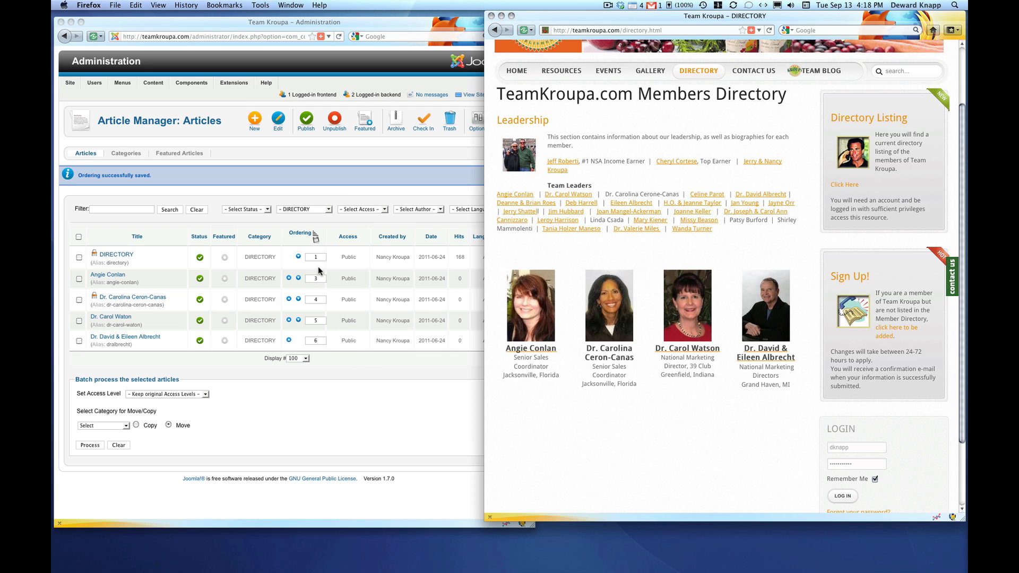
pyautogui.click(107, 274)
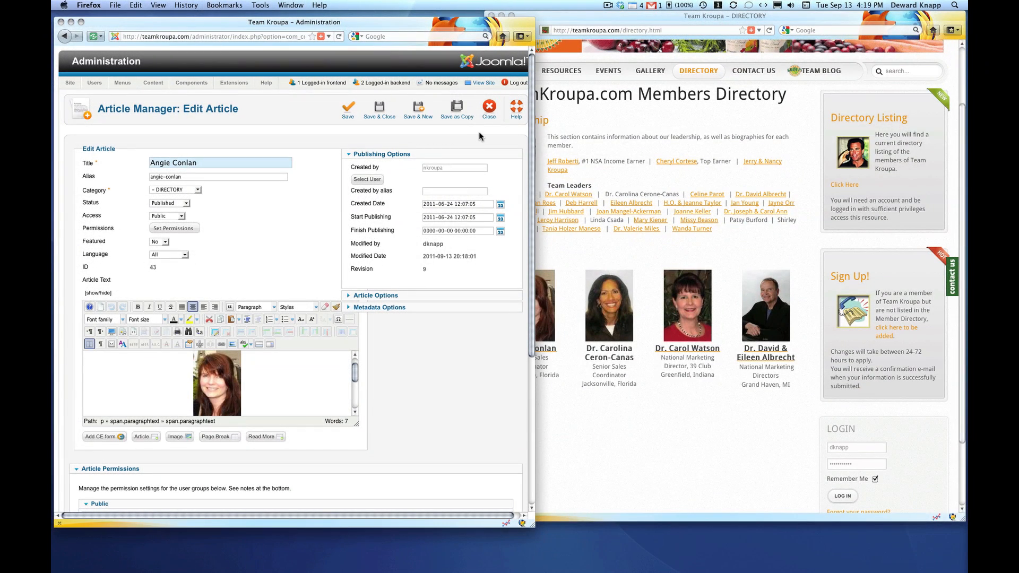